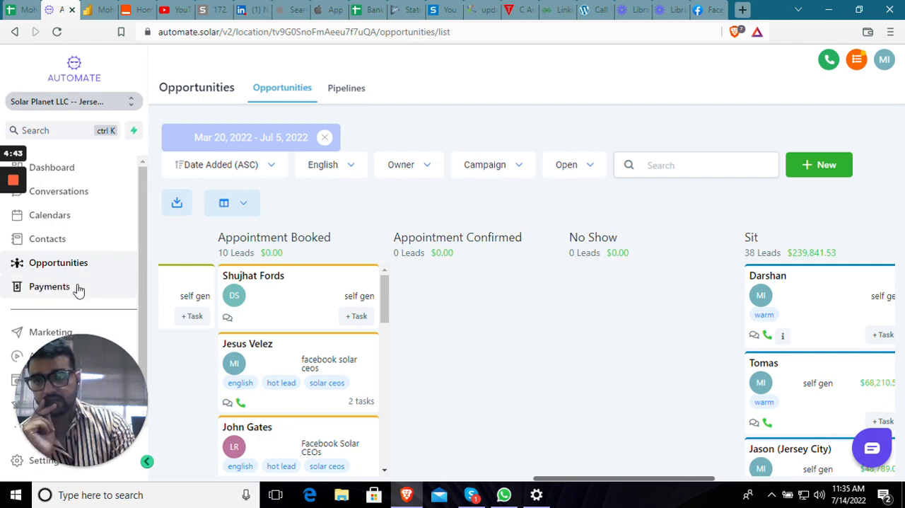
mouse_move(54, 263)
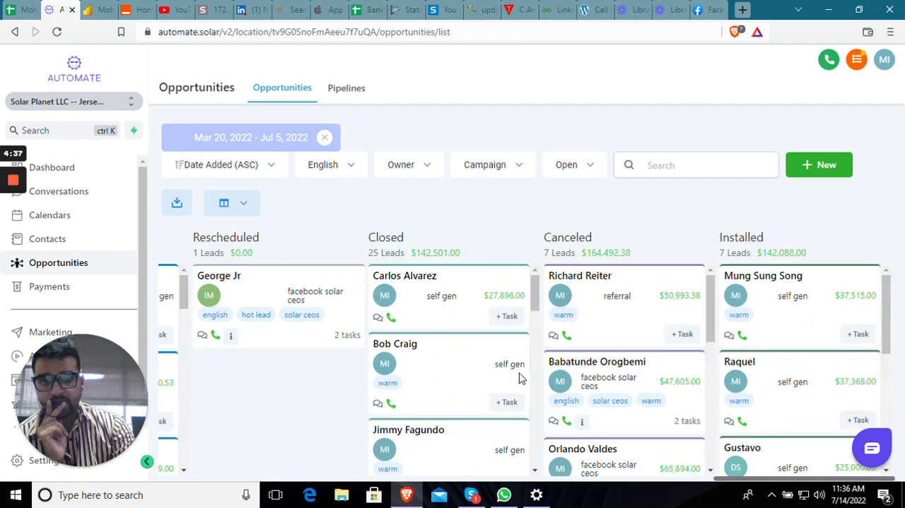
mouse_move(308, 399)
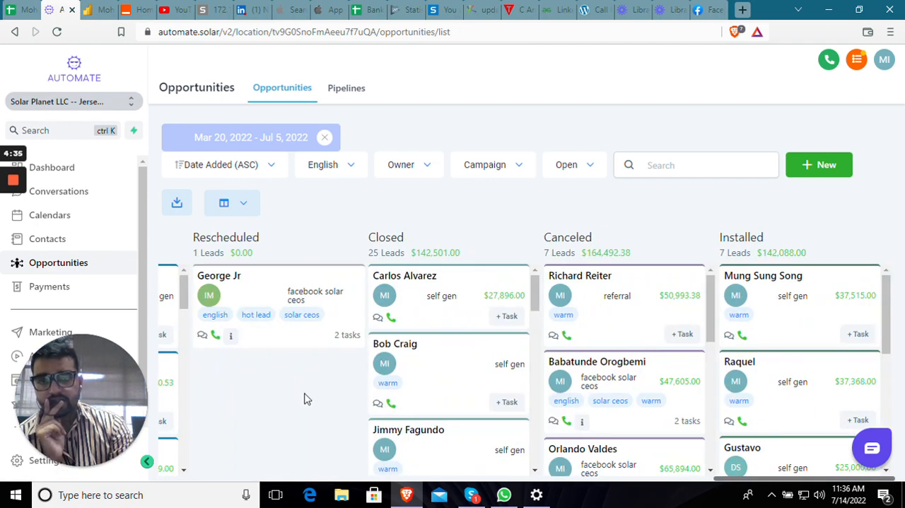
mouse_move(267, 419)
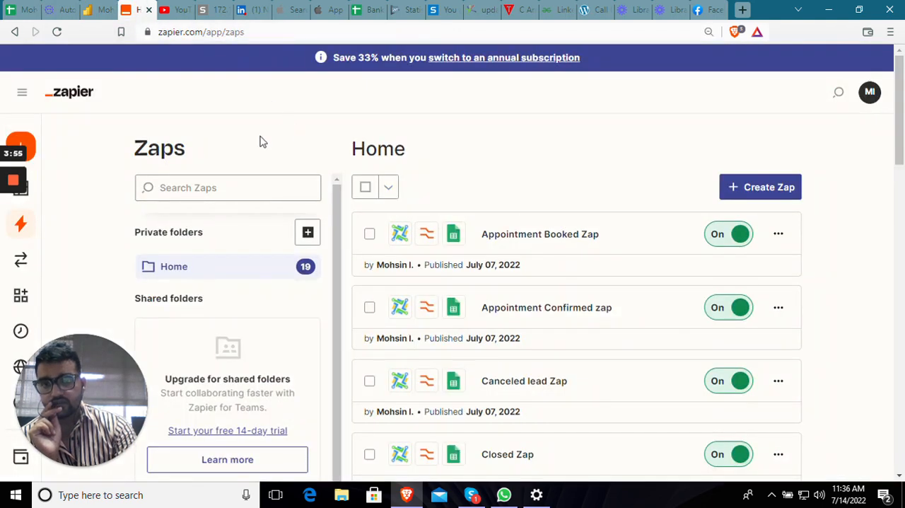
mouse_move(829, 232)
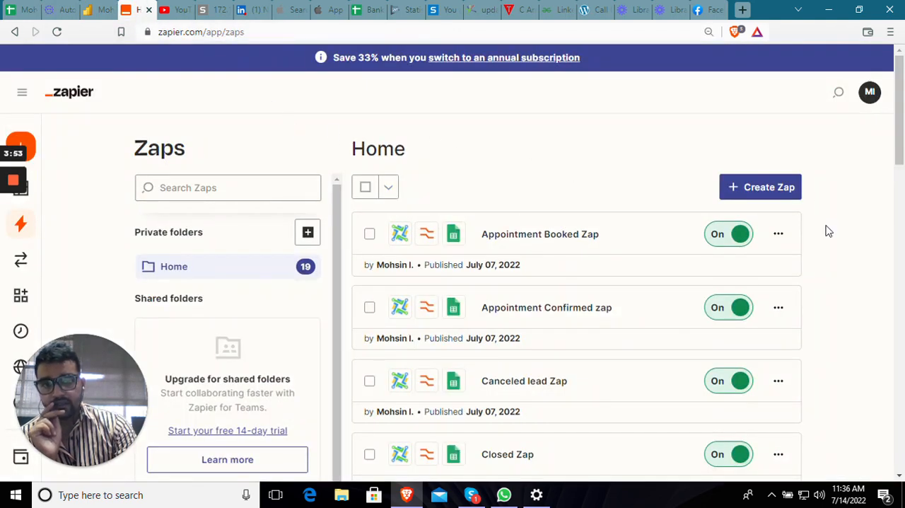
mouse_move(831, 365)
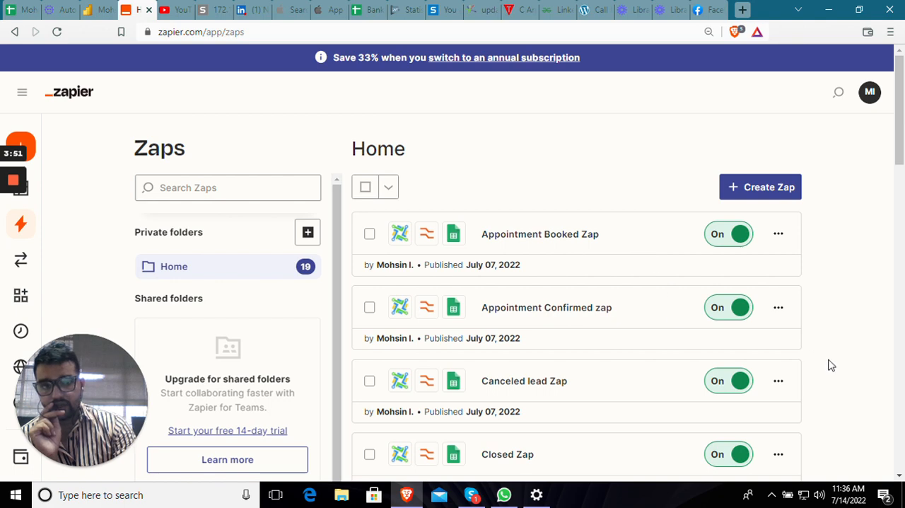
mouse_move(526, 260)
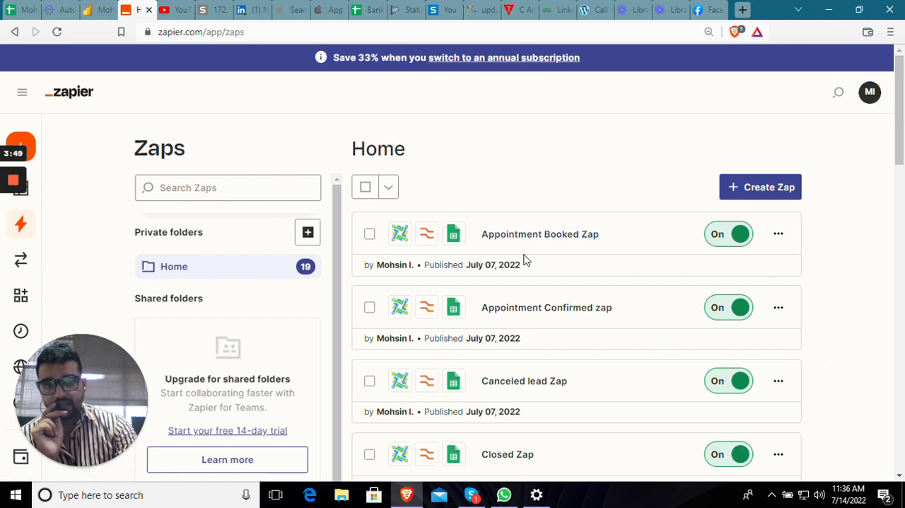
mouse_move(572, 247)
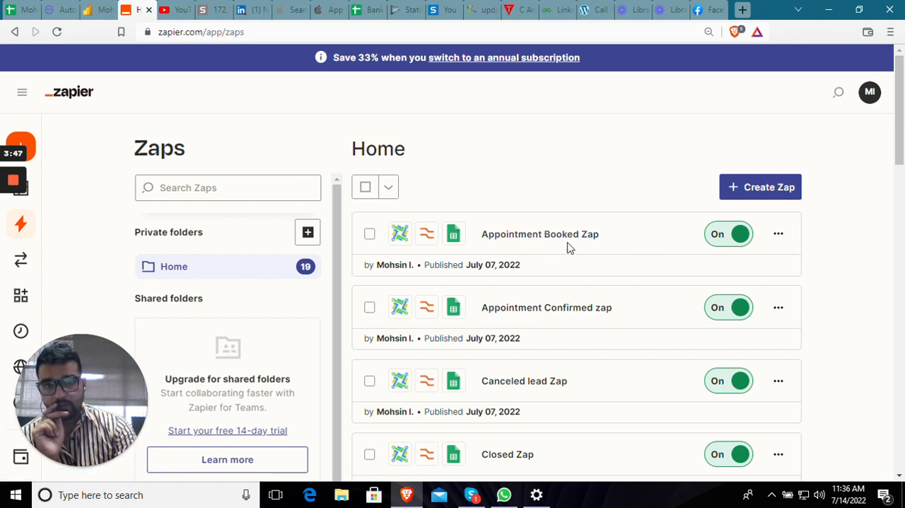
mouse_move(871, 324)
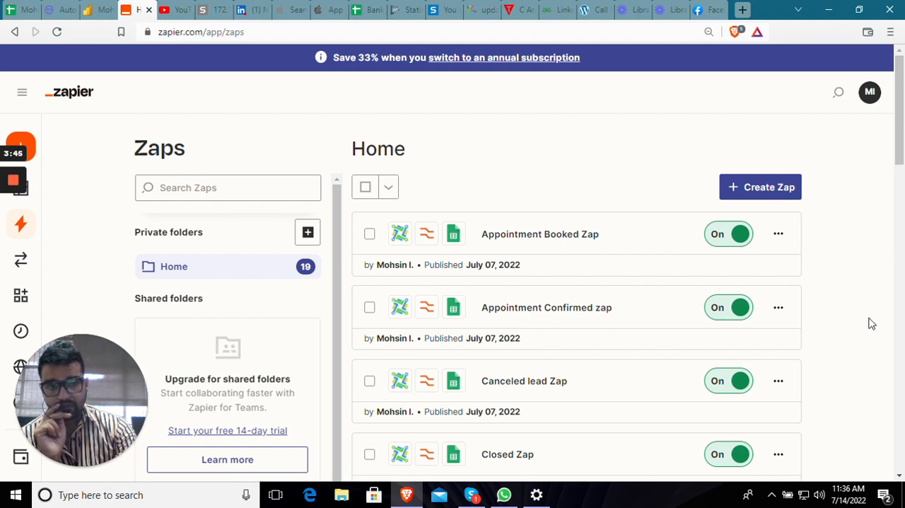
Show the Google Sheets spreadsheet of leads synced from the CRM, then return to the Zaps list.
scroll(down, 3)
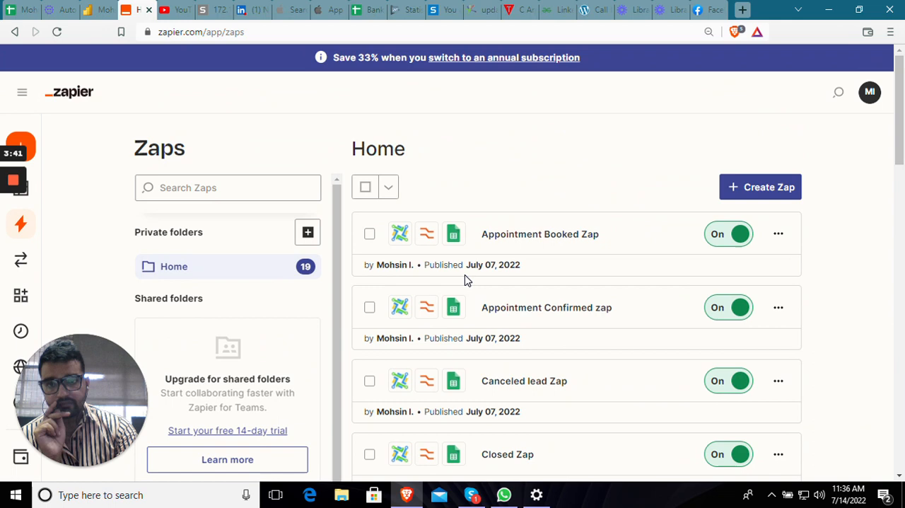
mouse_move(487, 126)
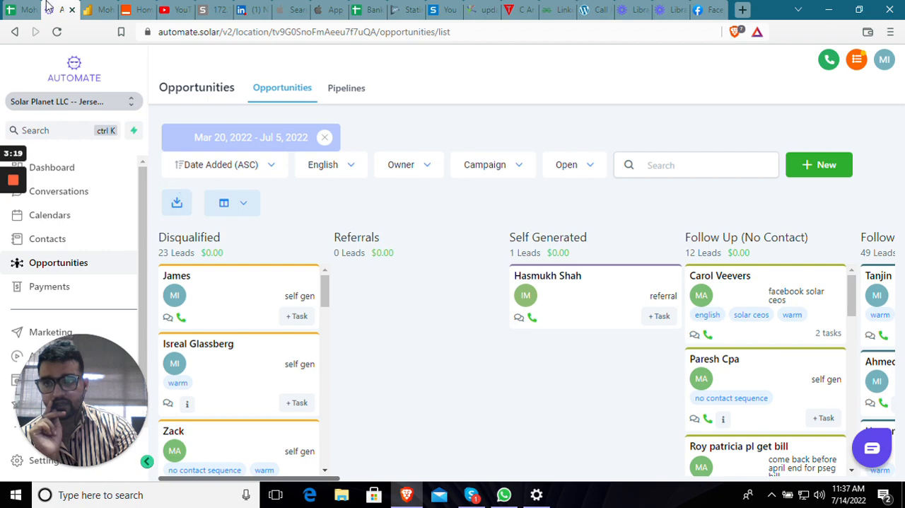
click(22, 10)
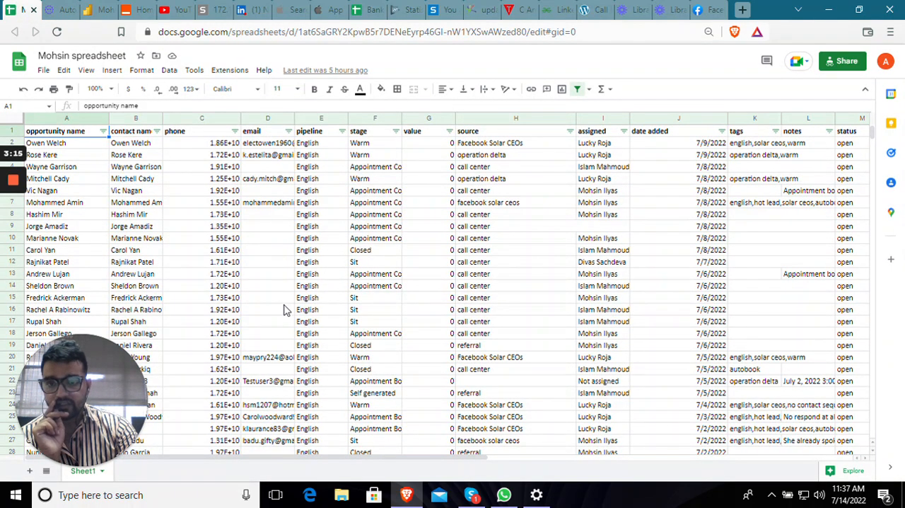
scroll(down, 3)
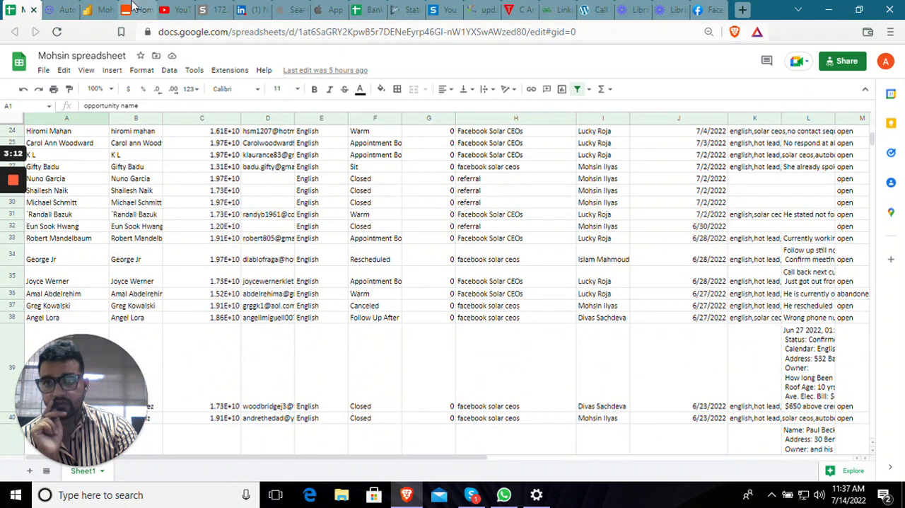
click(134, 11)
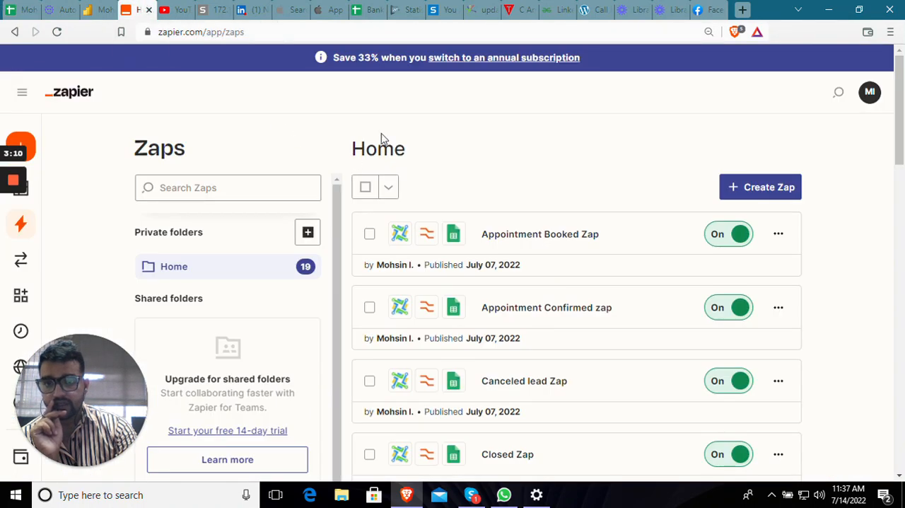
mouse_move(498, 201)
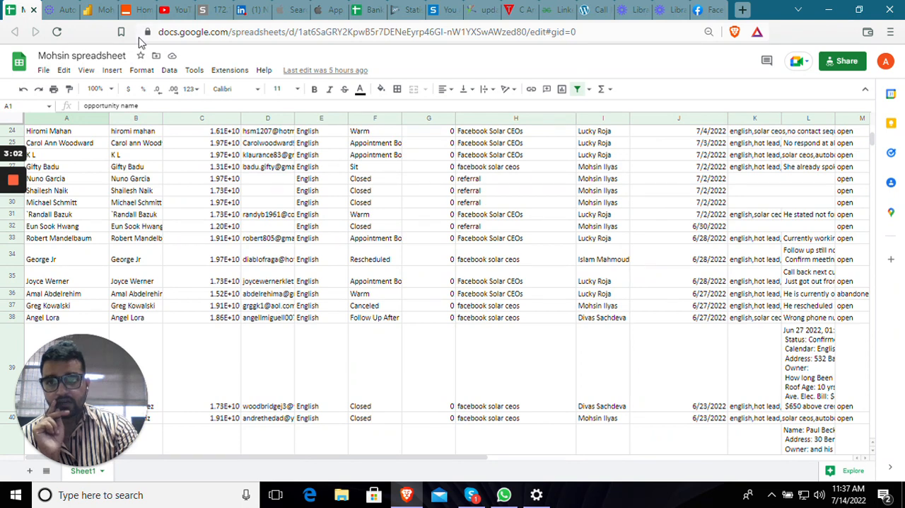
mouse_move(150, 154)
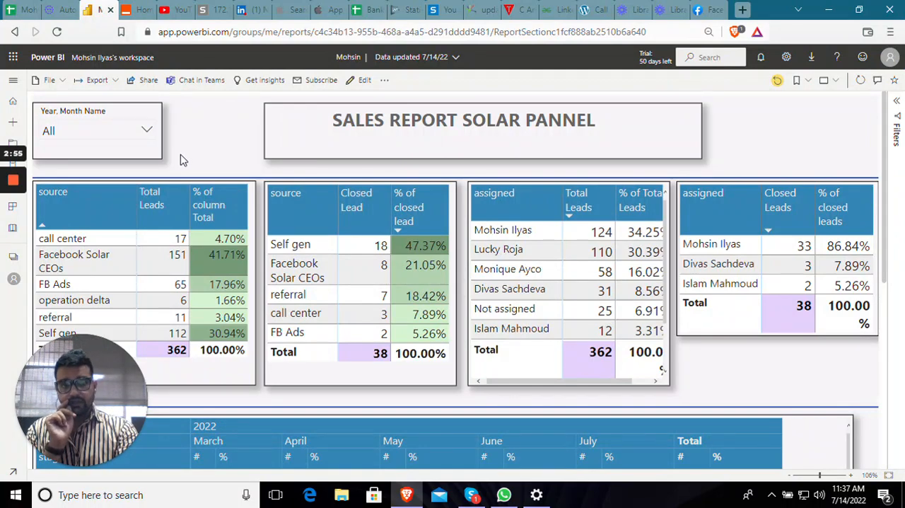
scroll(down, 3)
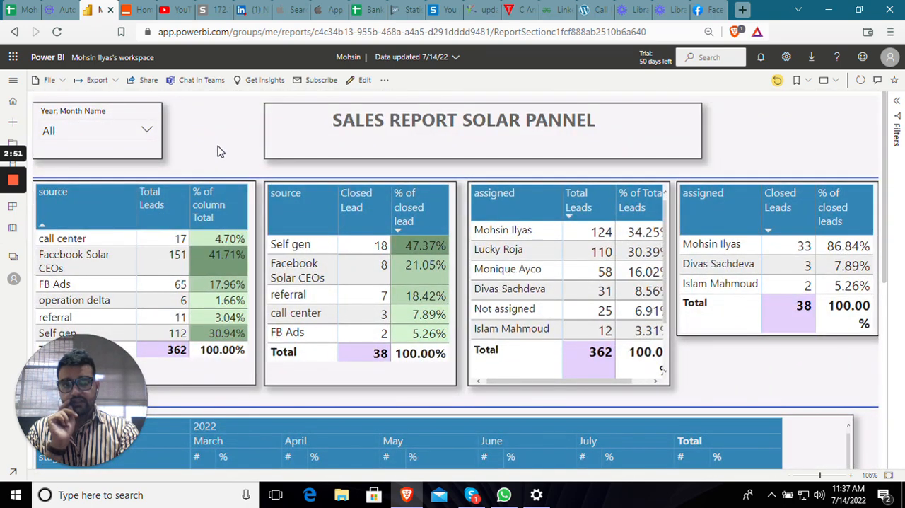
scroll(down, 3)
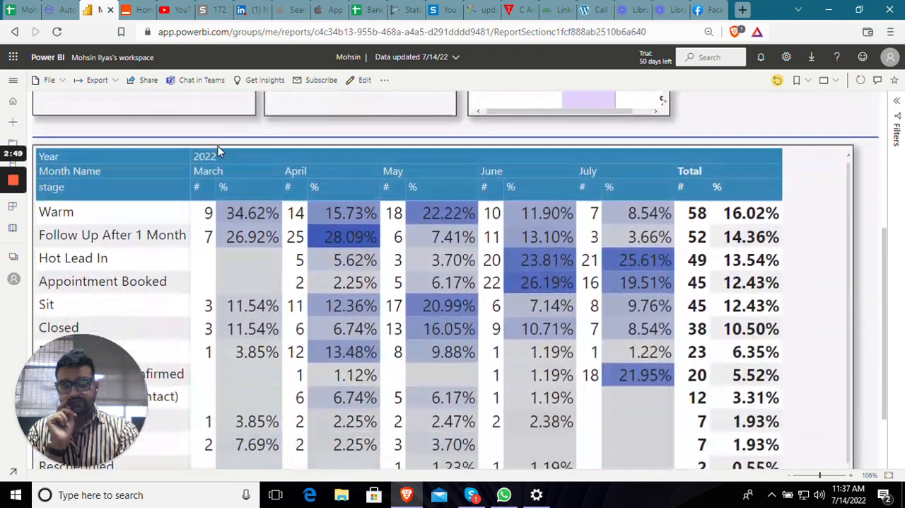